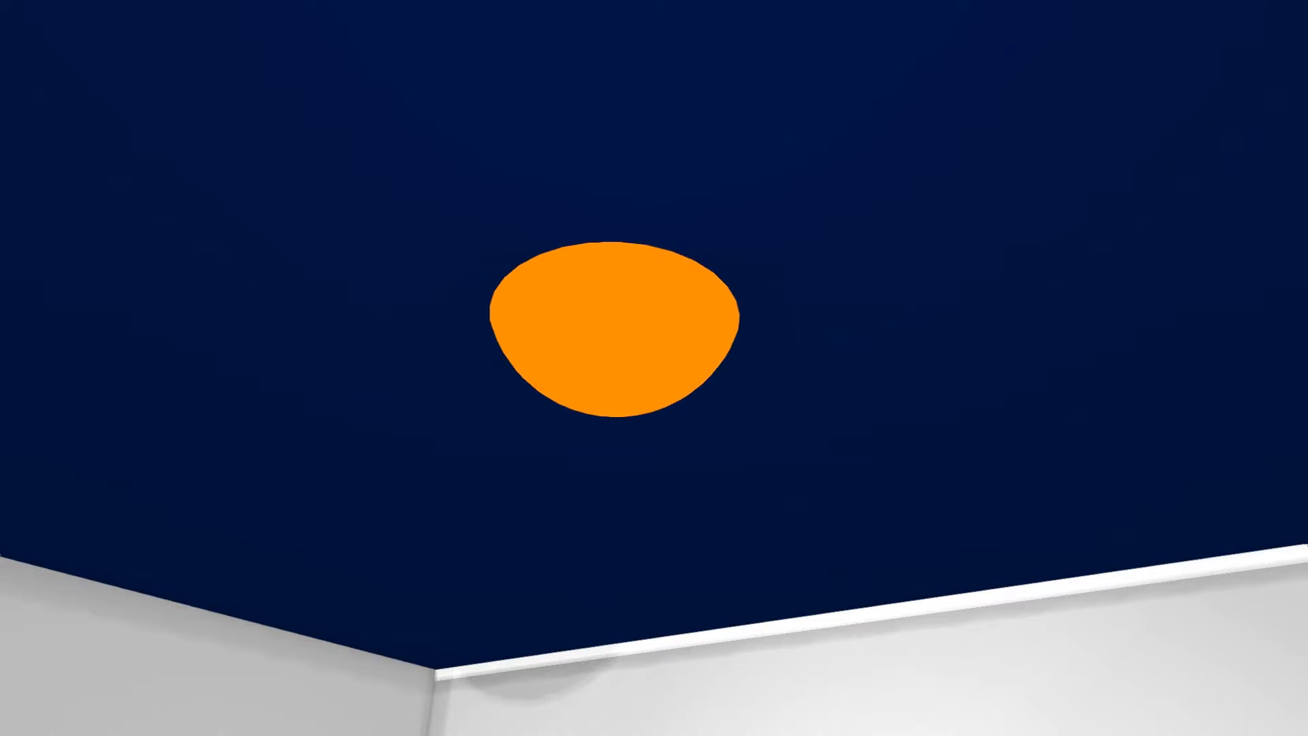
# - Set the round ceiling light fixture's material colour to black and re-render the scene
pyautogui.click(613, 326)
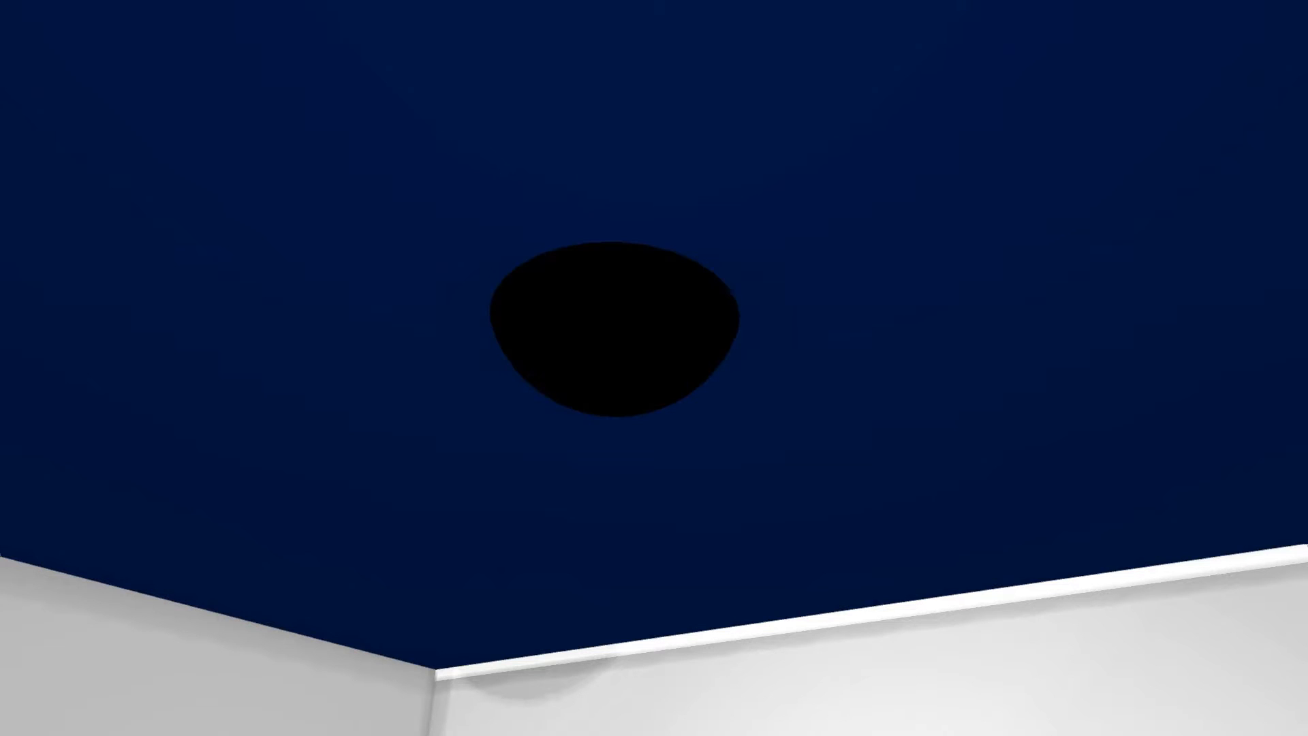